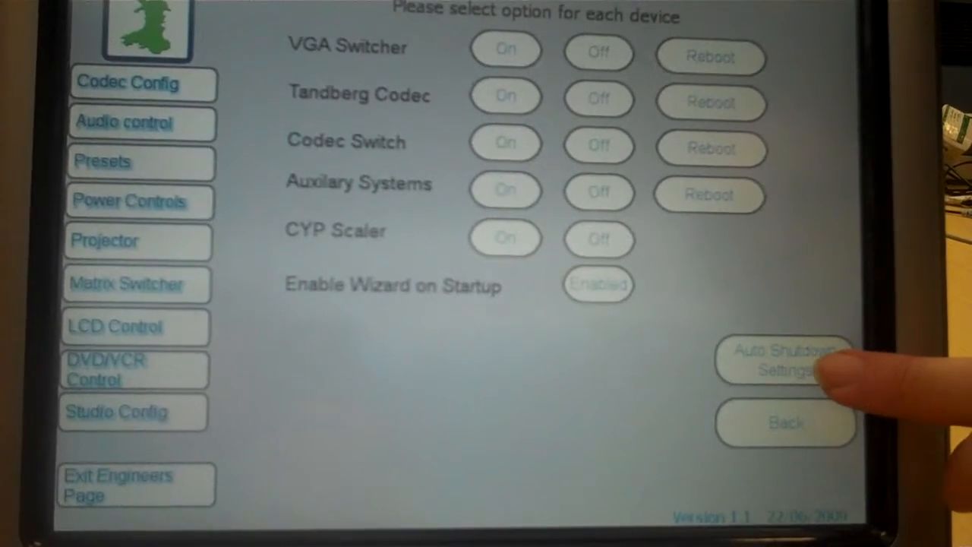
# Step: Enable auto shutdown from the Auto Shutdown Settings
pyautogui.click(782, 359)
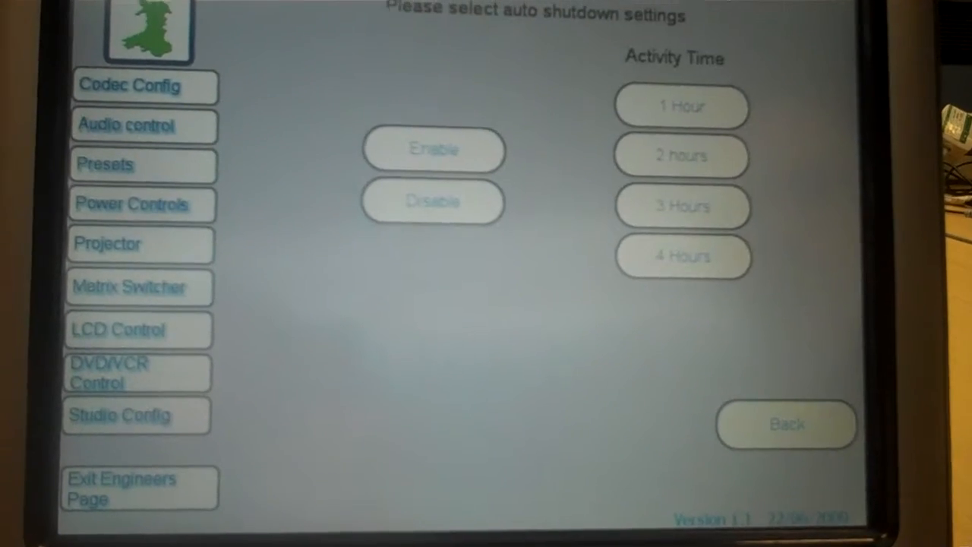
pyautogui.click(434, 148)
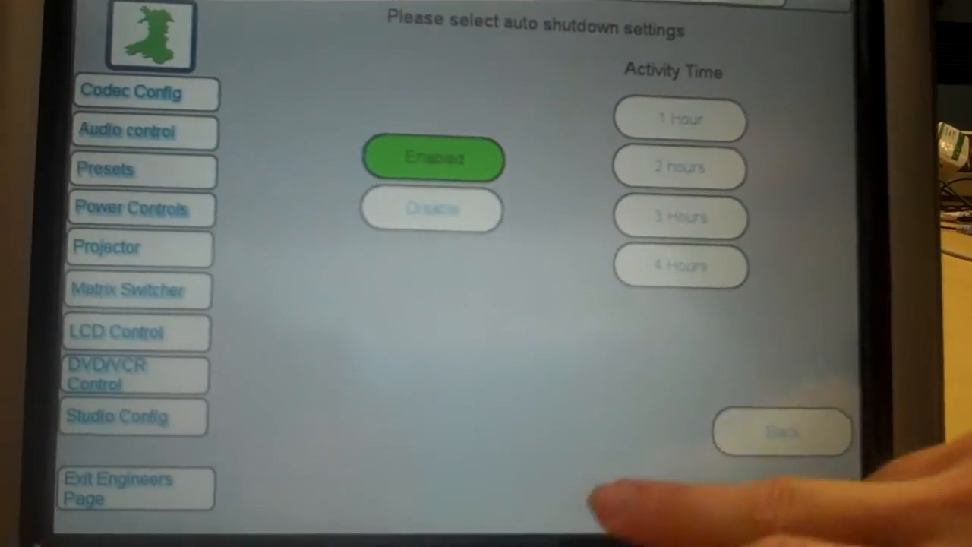
# Step: Set the activity time to 1 Hour and switch to the Projector controls
pyautogui.click(678, 120)
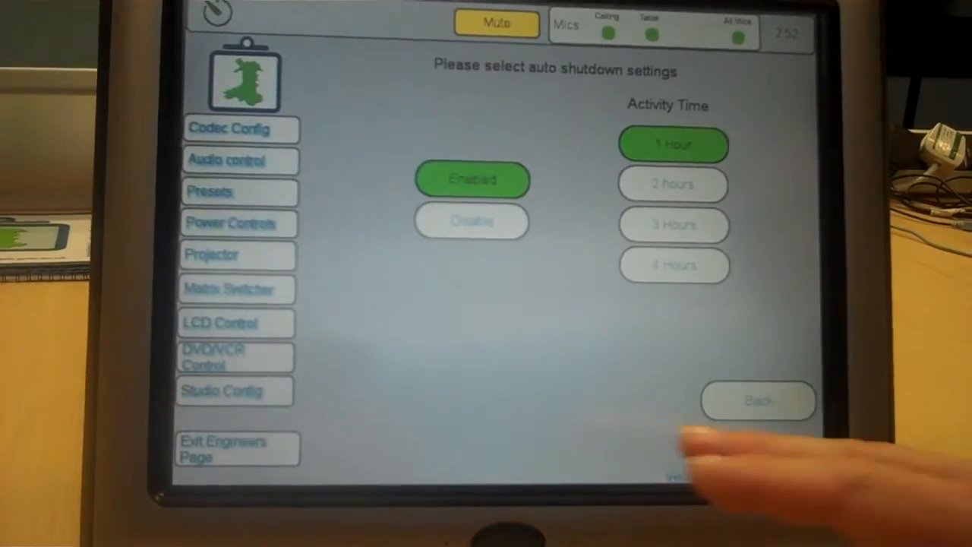
pyautogui.click(211, 255)
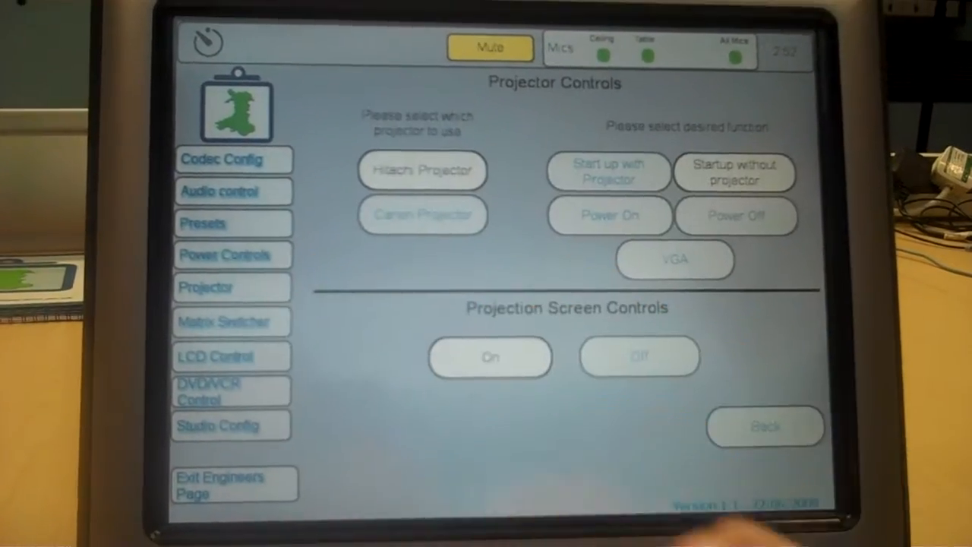